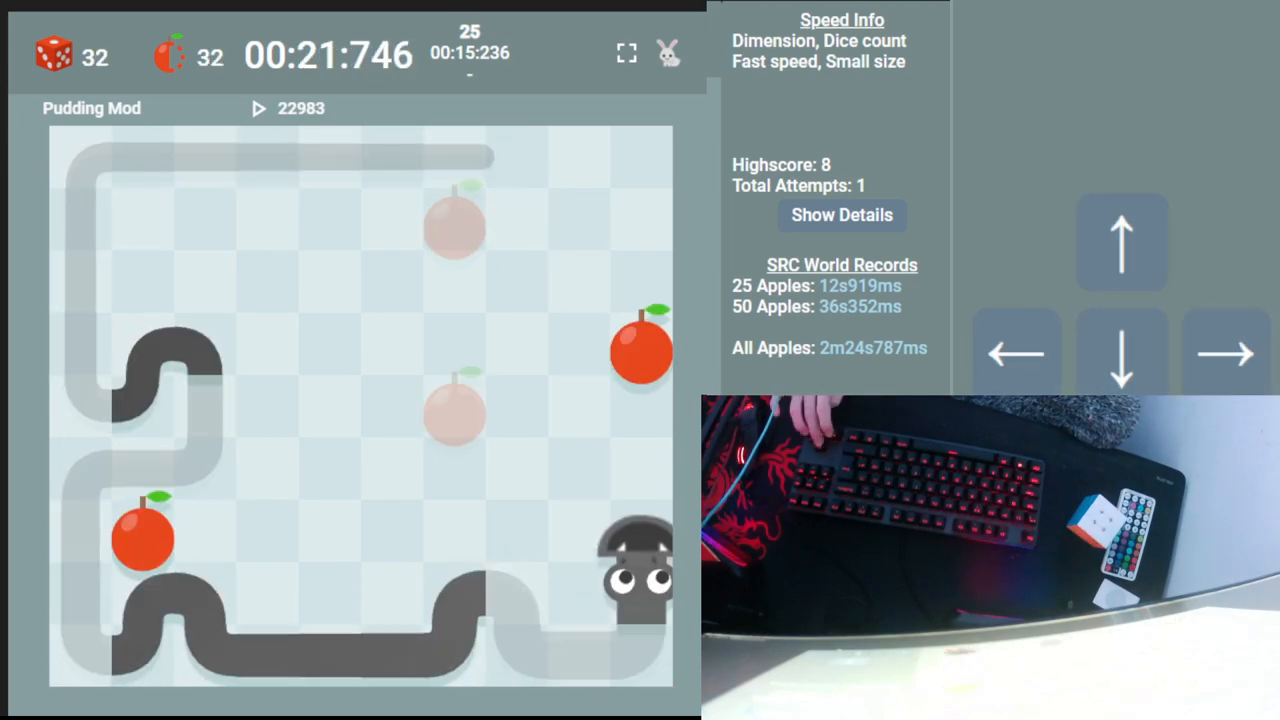
Steer the snake upward to pass 50 apples, logging the 00:32.432 split at apple 50.
key("Up")
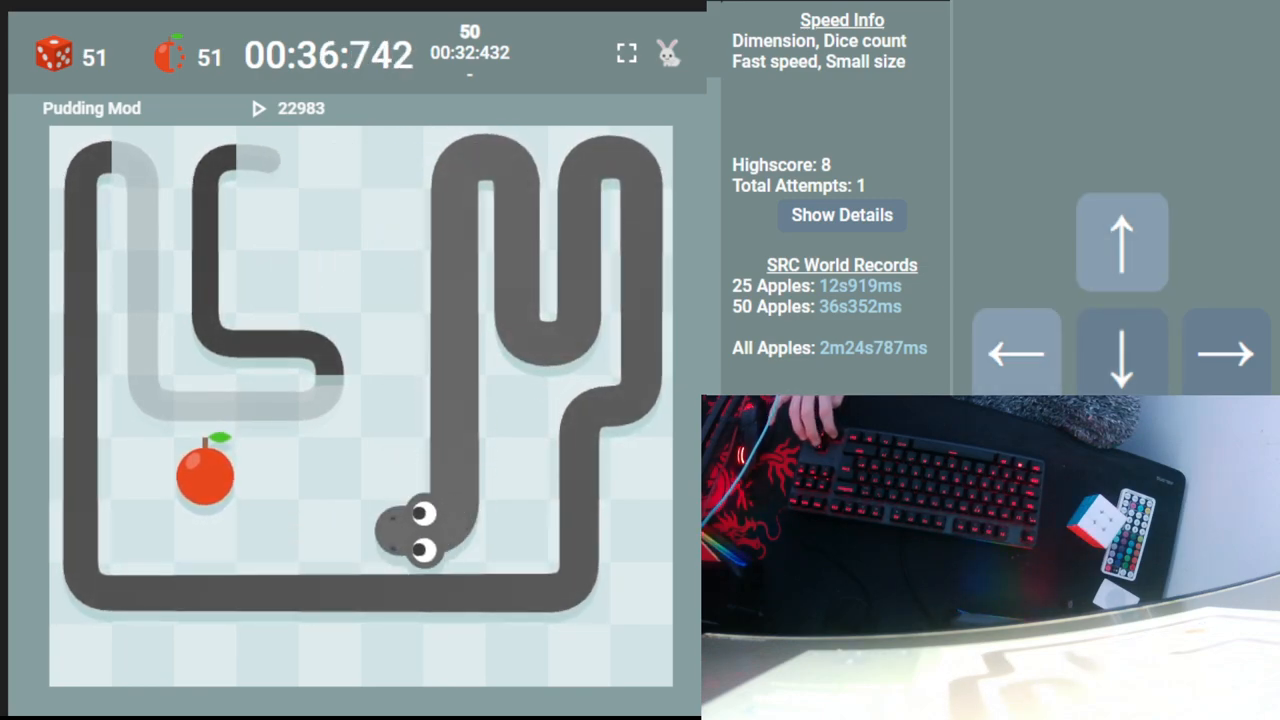
key("Up")
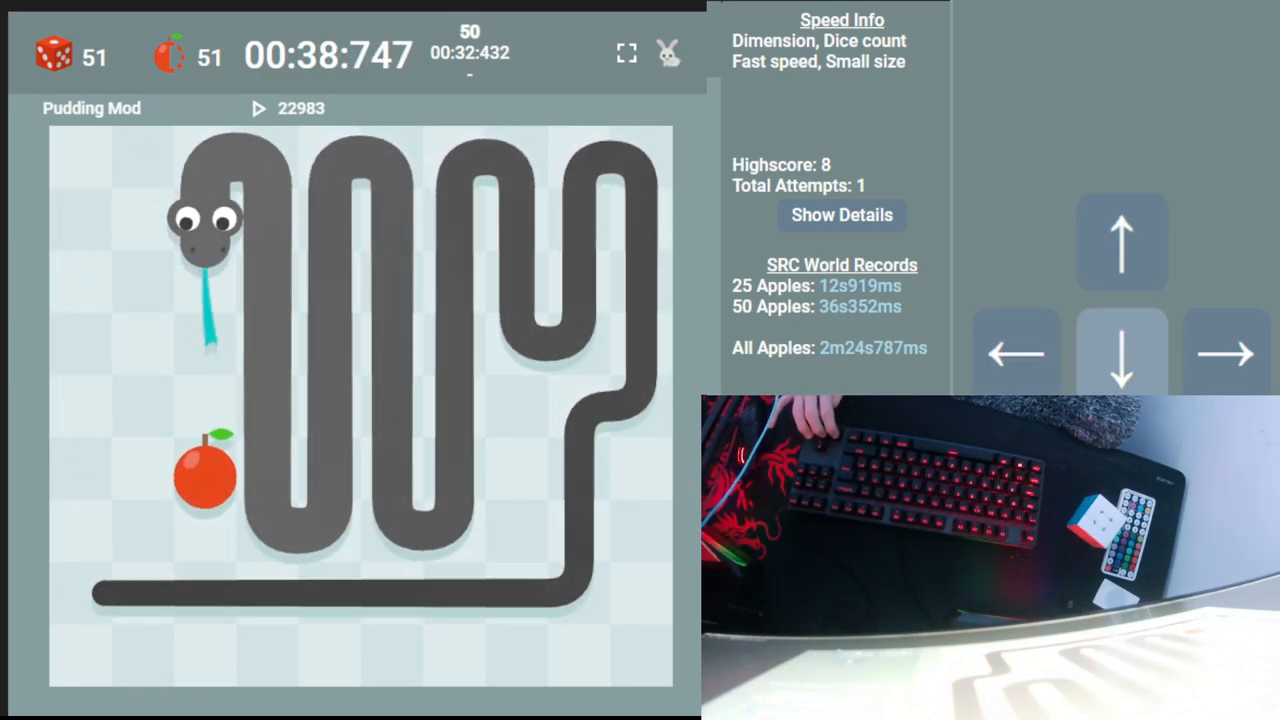